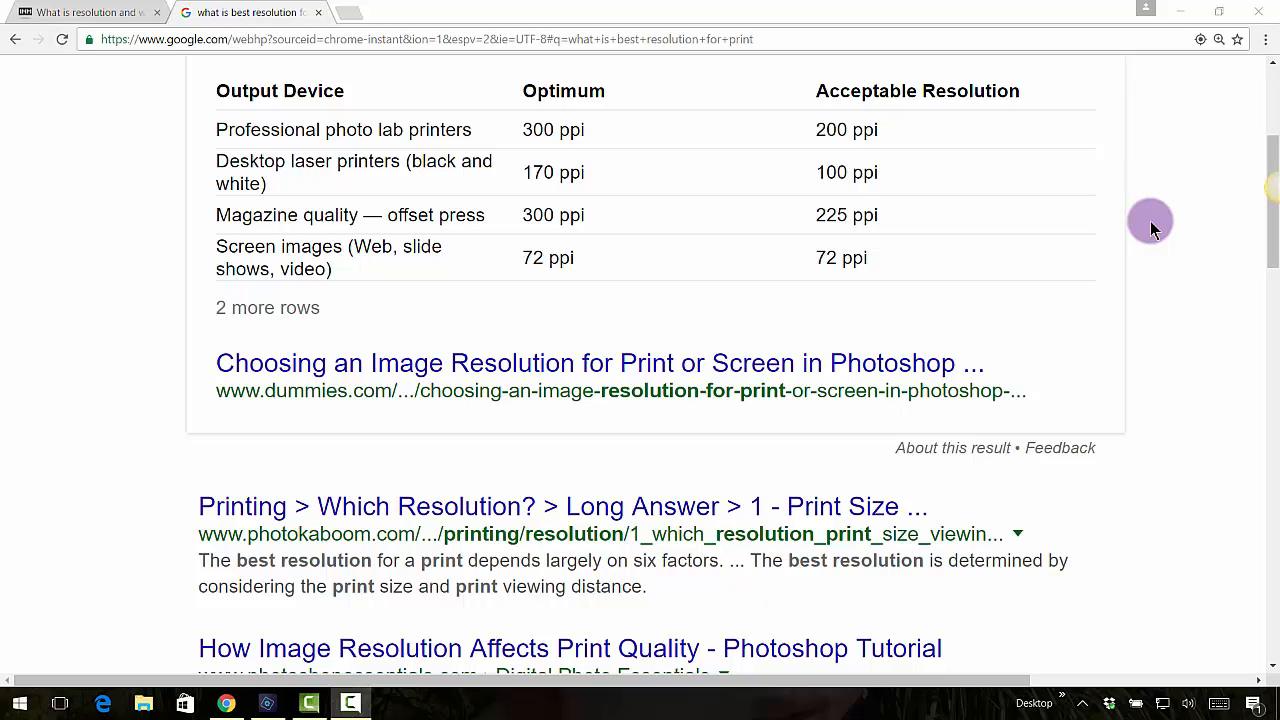
mouse_move(278, 255)
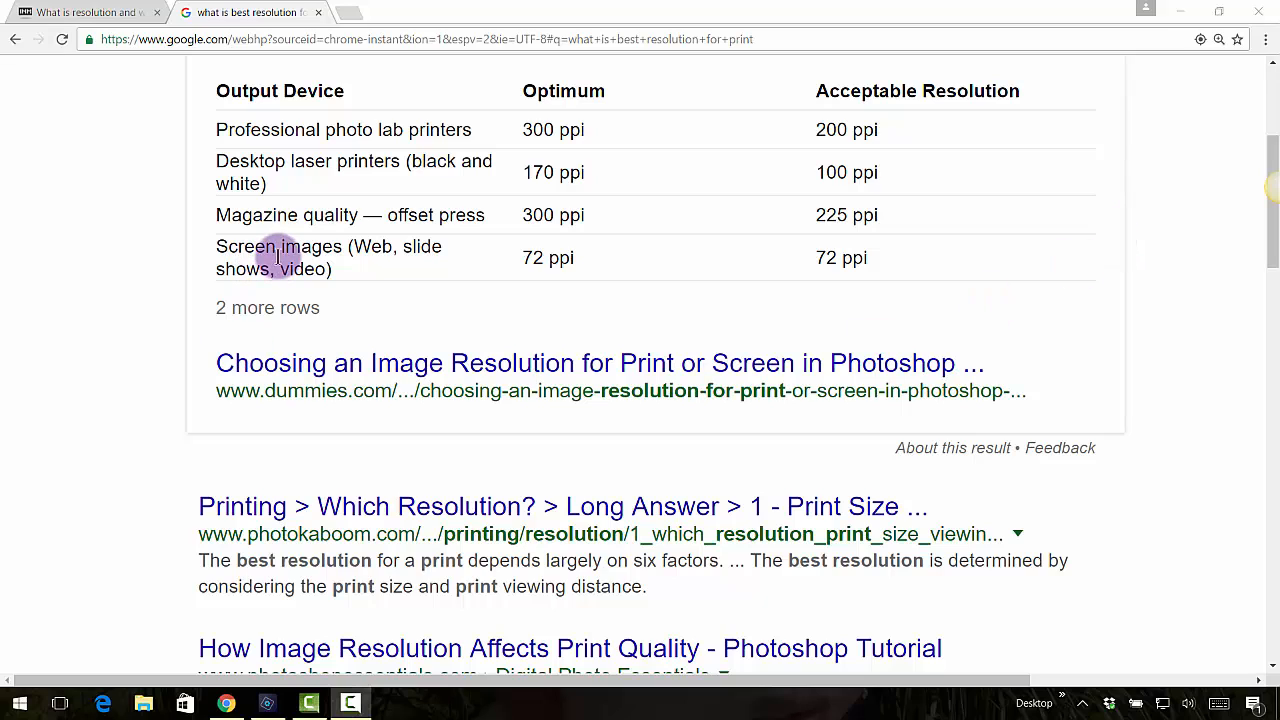
mouse_move(248, 215)
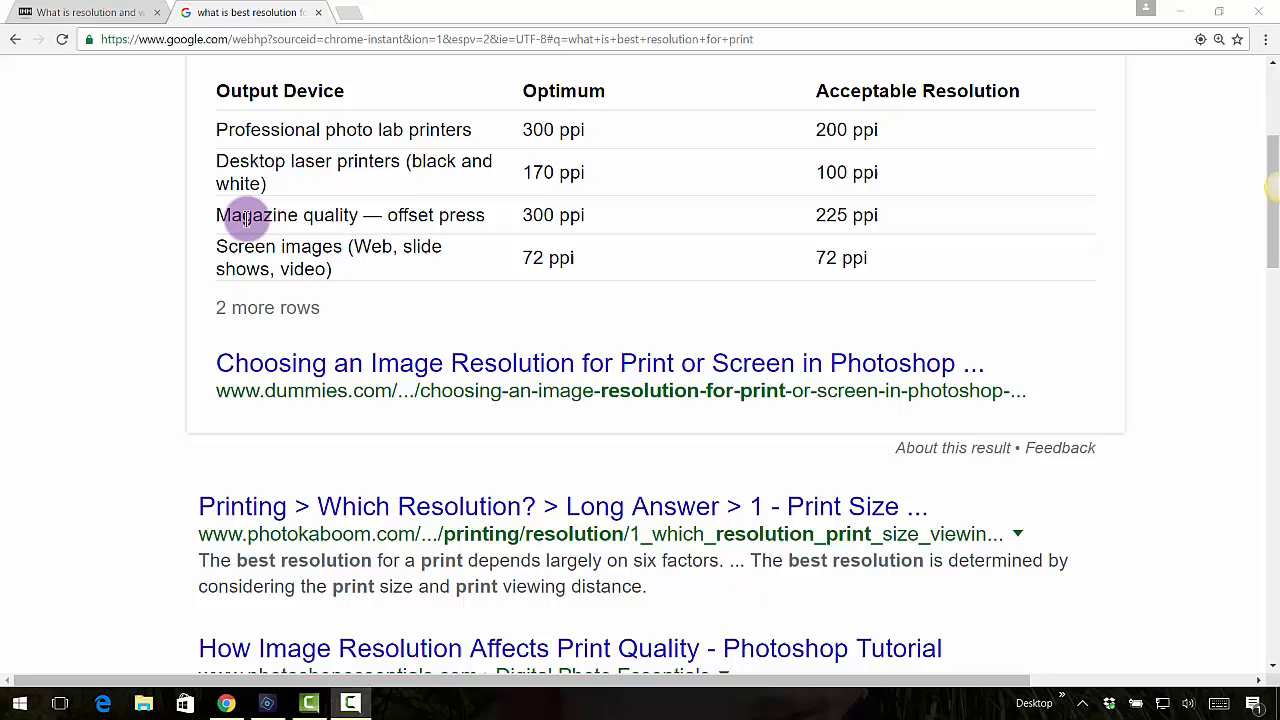
mouse_move(518, 222)
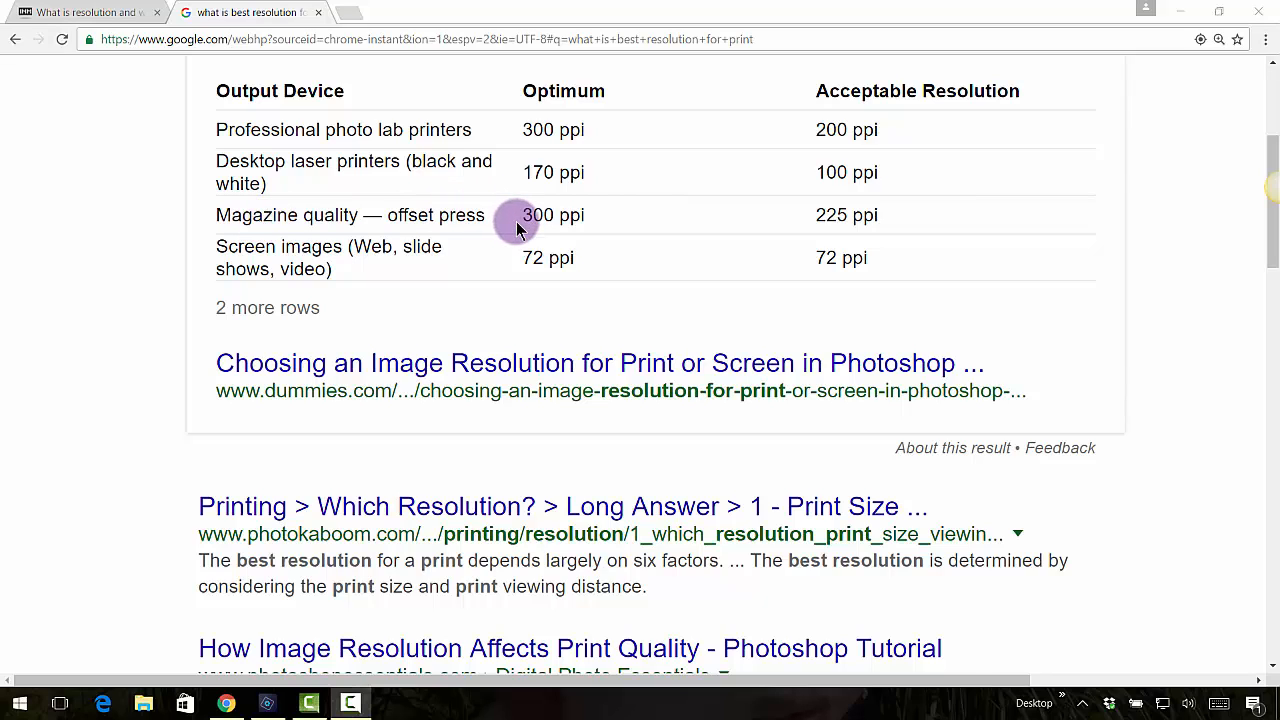
mouse_move(615, 215)
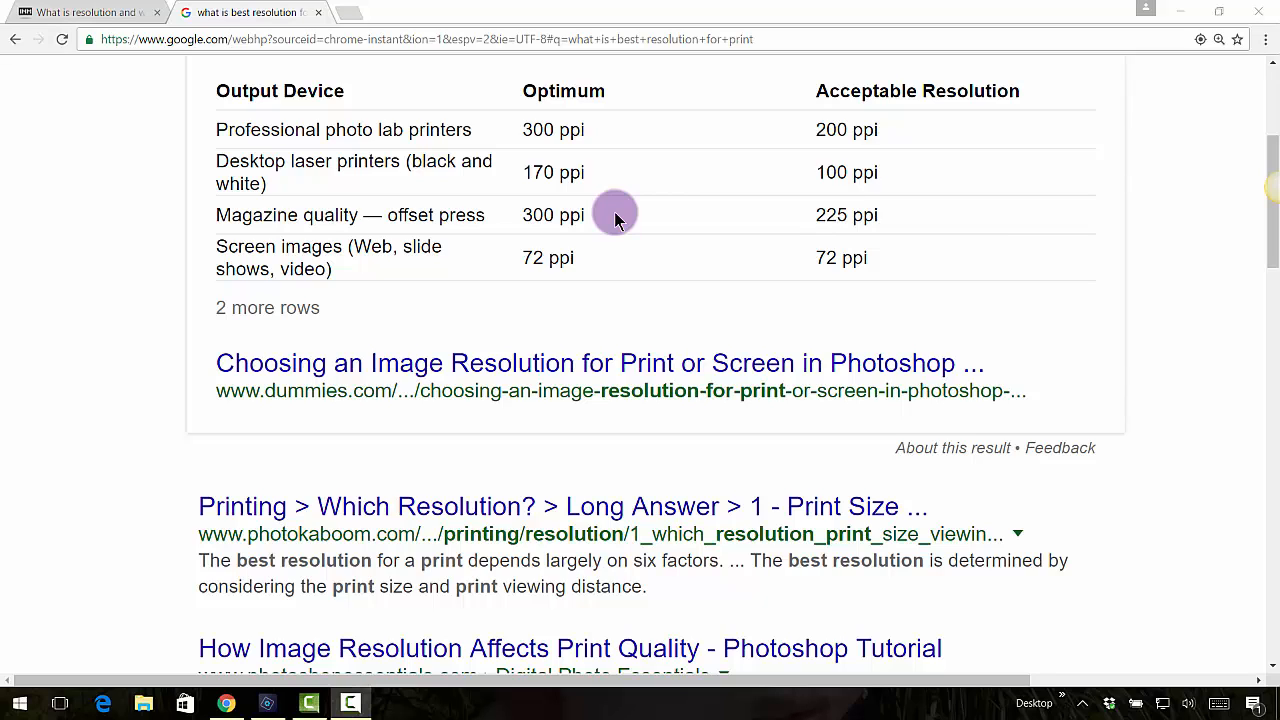
mouse_move(573, 264)
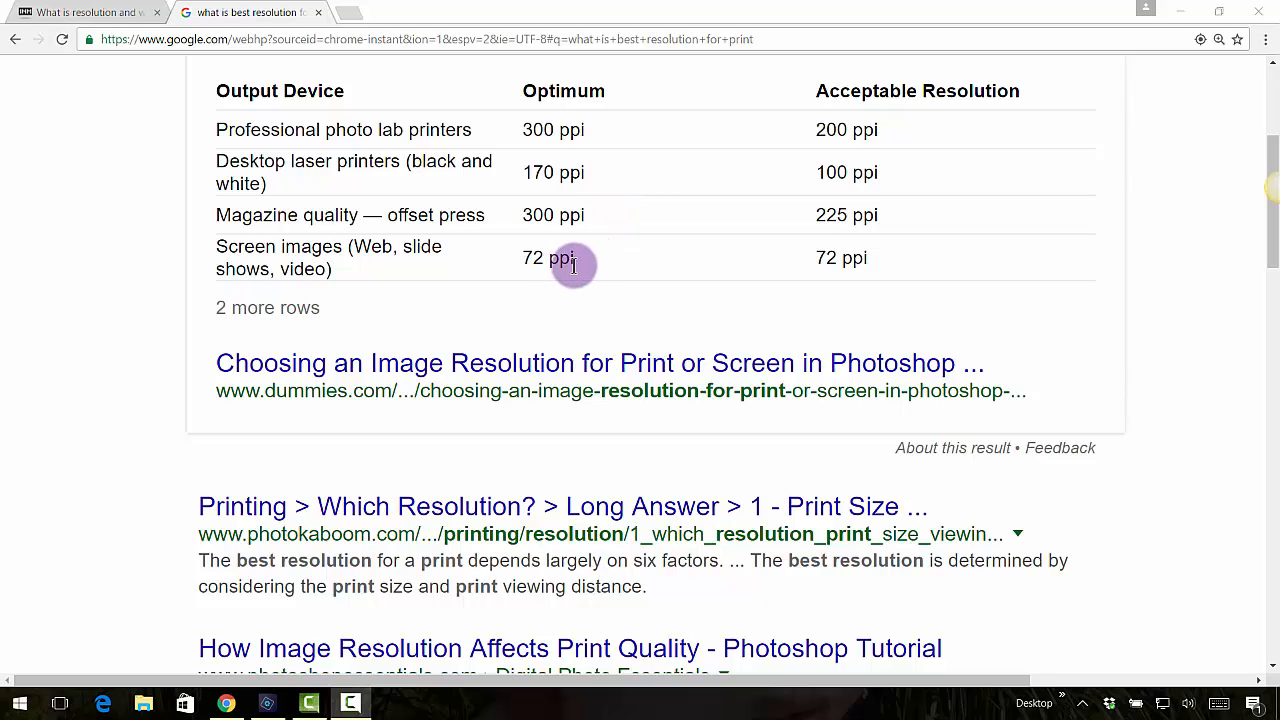
mouse_move(585, 268)
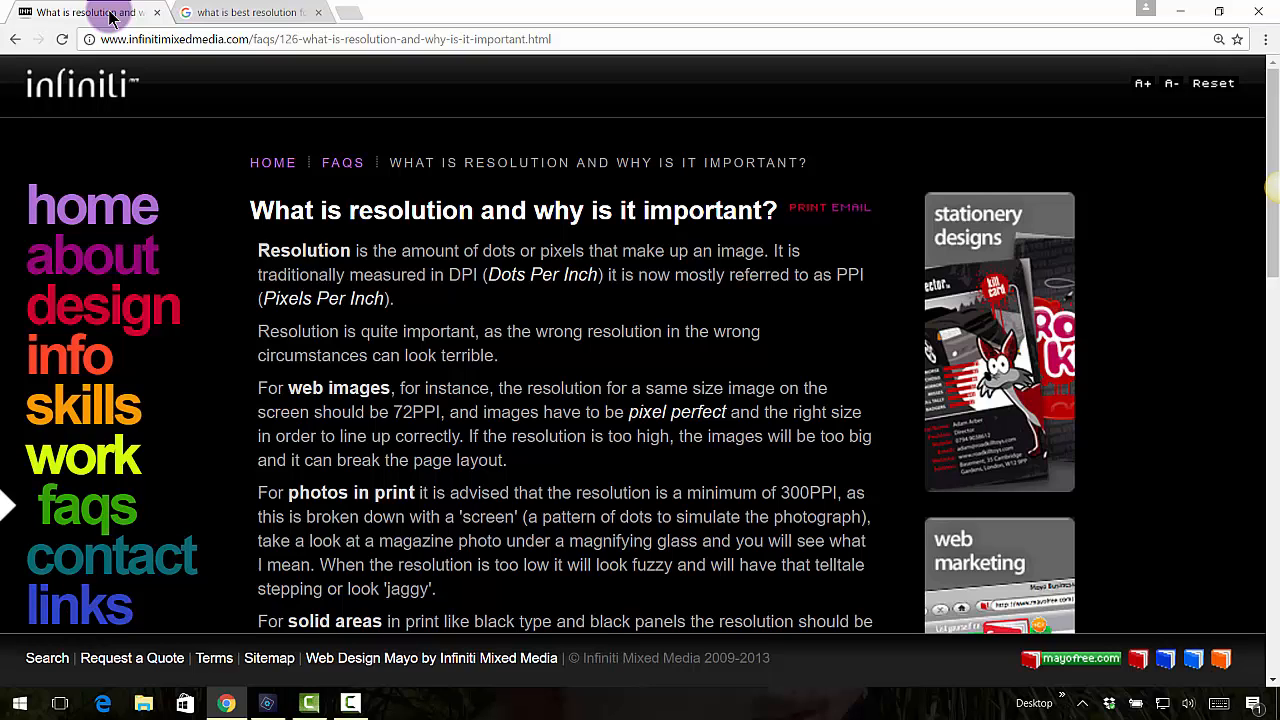
mouse_move(589, 281)
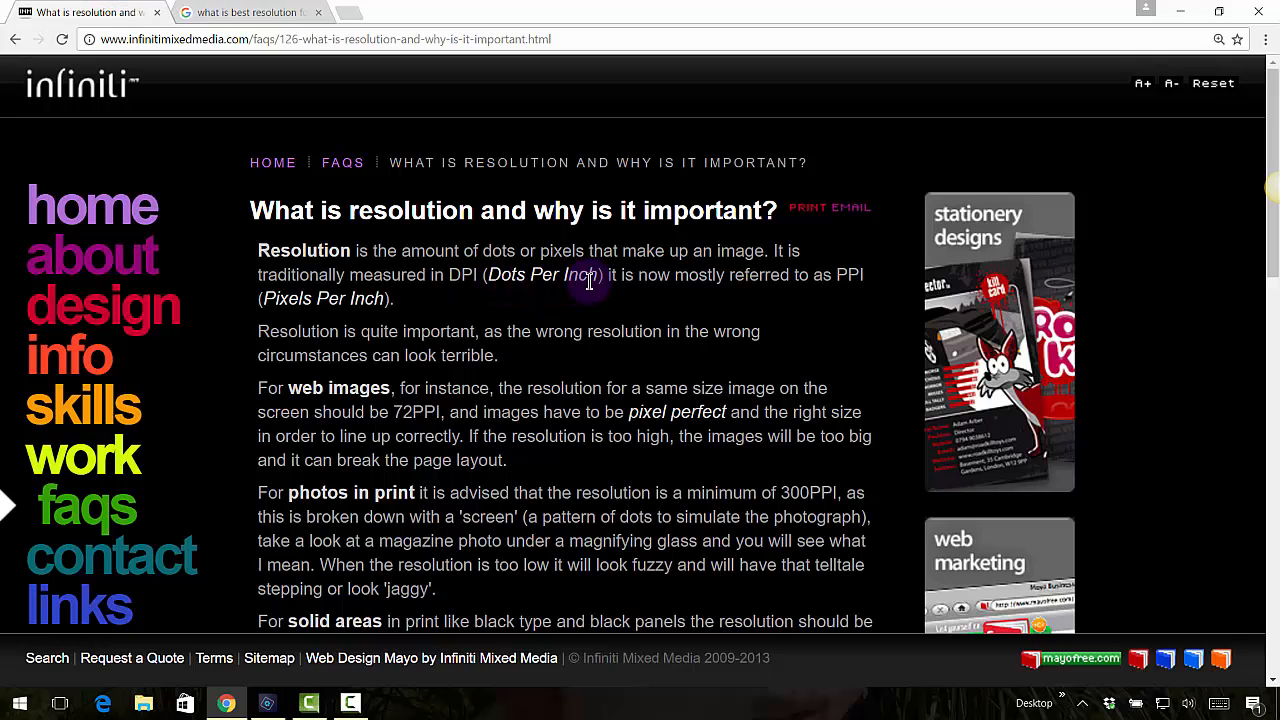
mouse_move(365, 412)
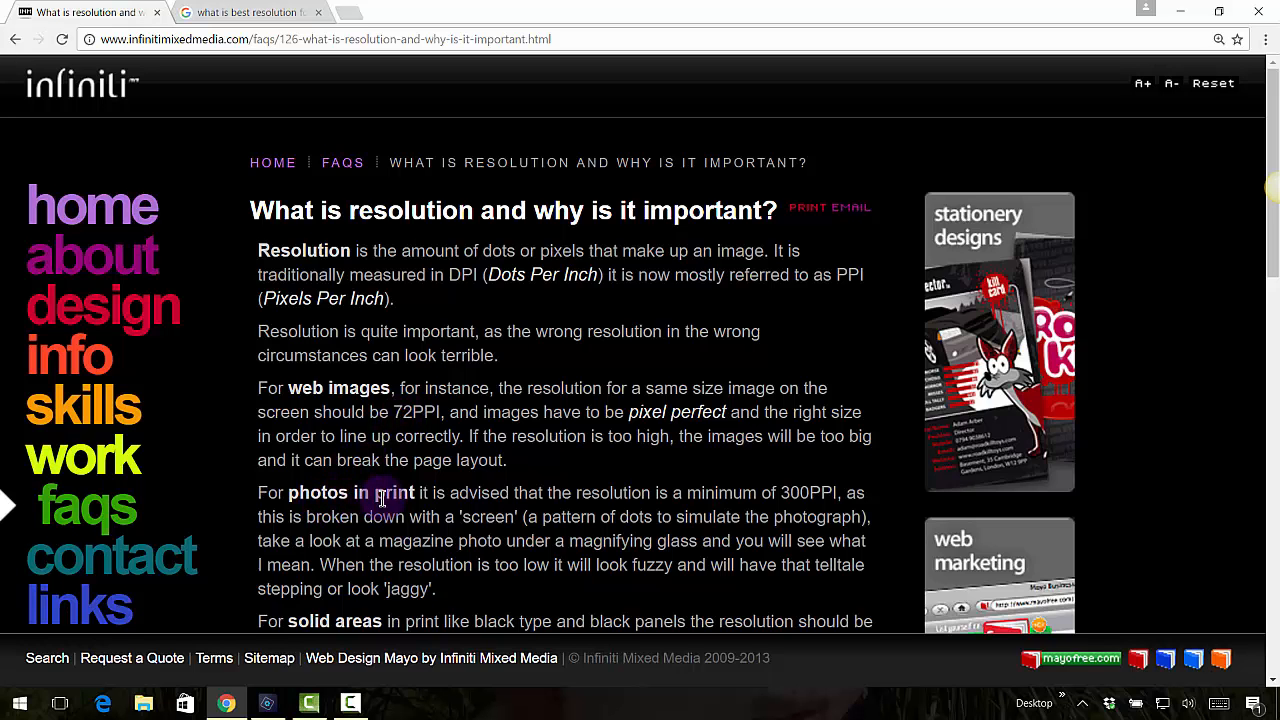
Step: Scroll down the infiniti FAQ article to the guidance on photos in print
scroll(down, 3)
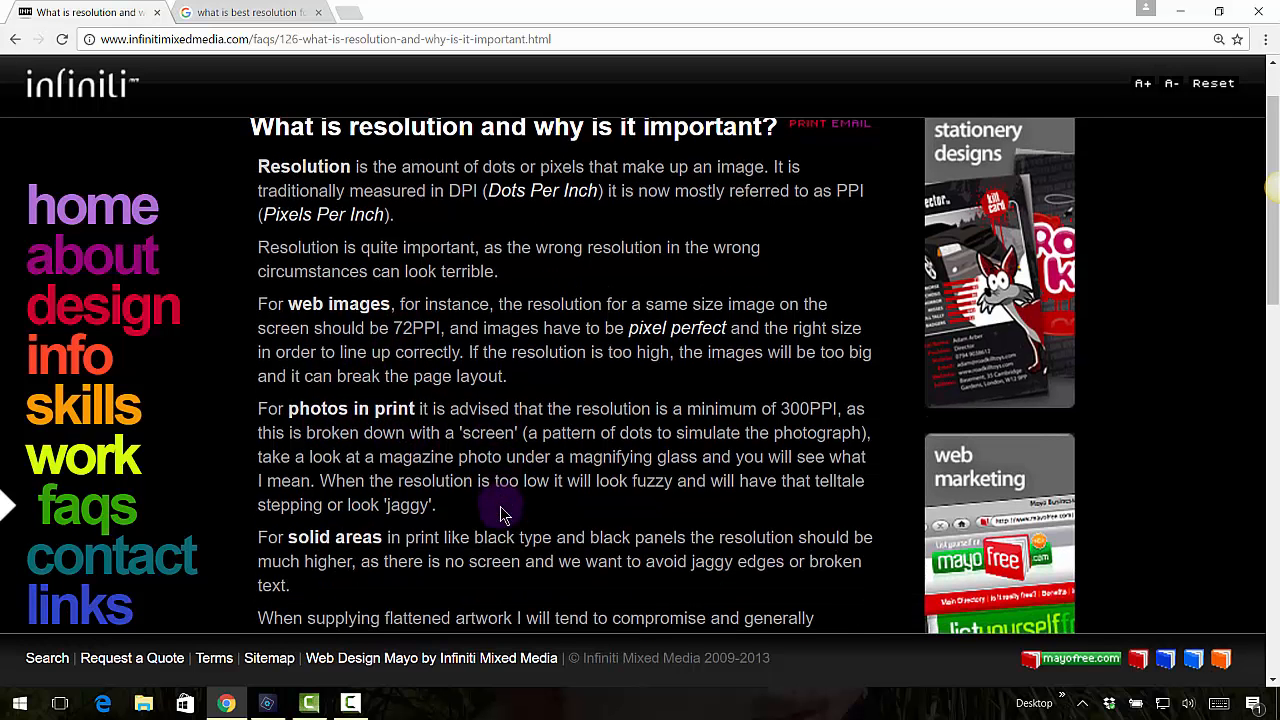
scroll(down, 3)
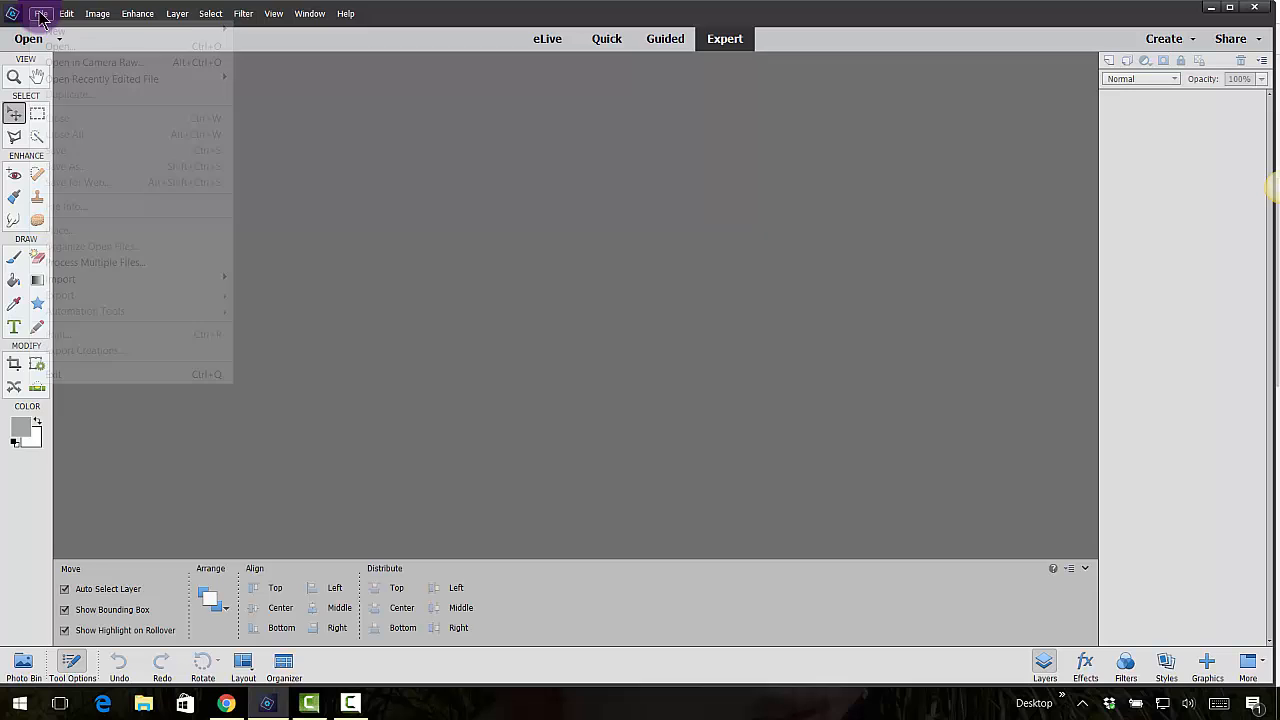
Step: Open sd-color-outside-lines-ppbright11.jpg from the 08resolution folder as the background paper
click(70, 47)
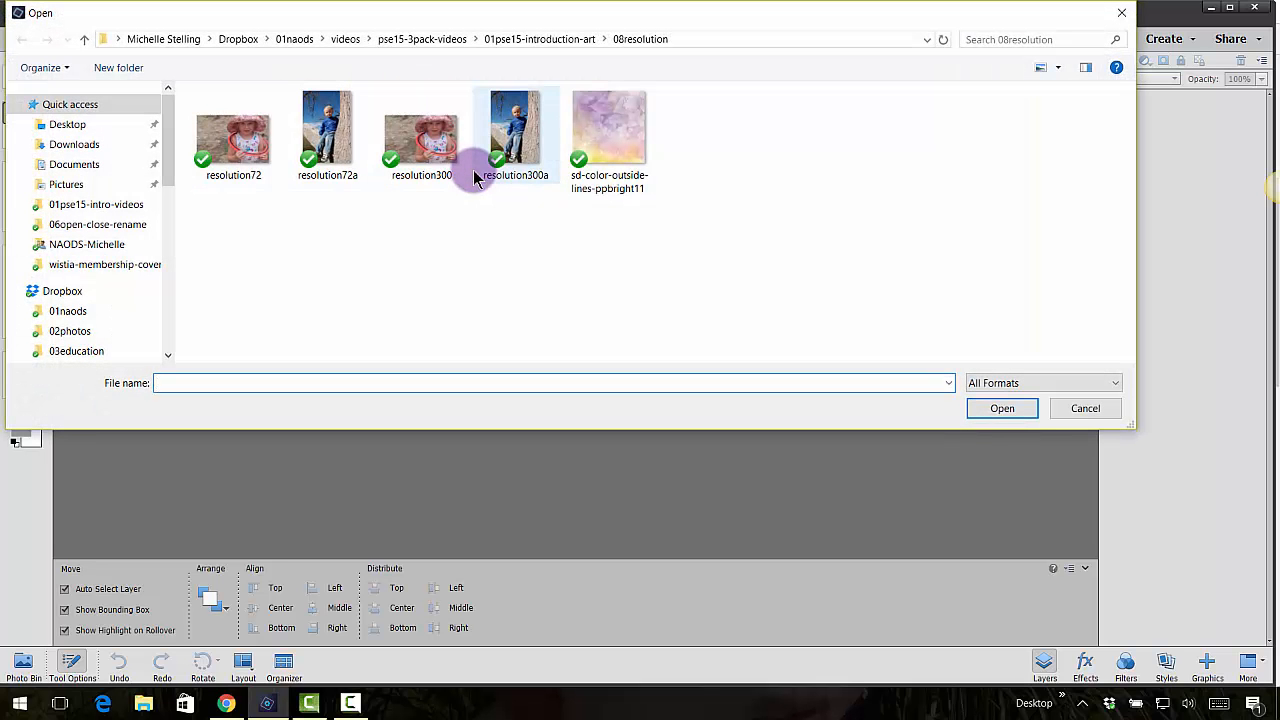
mouse_move(597, 267)
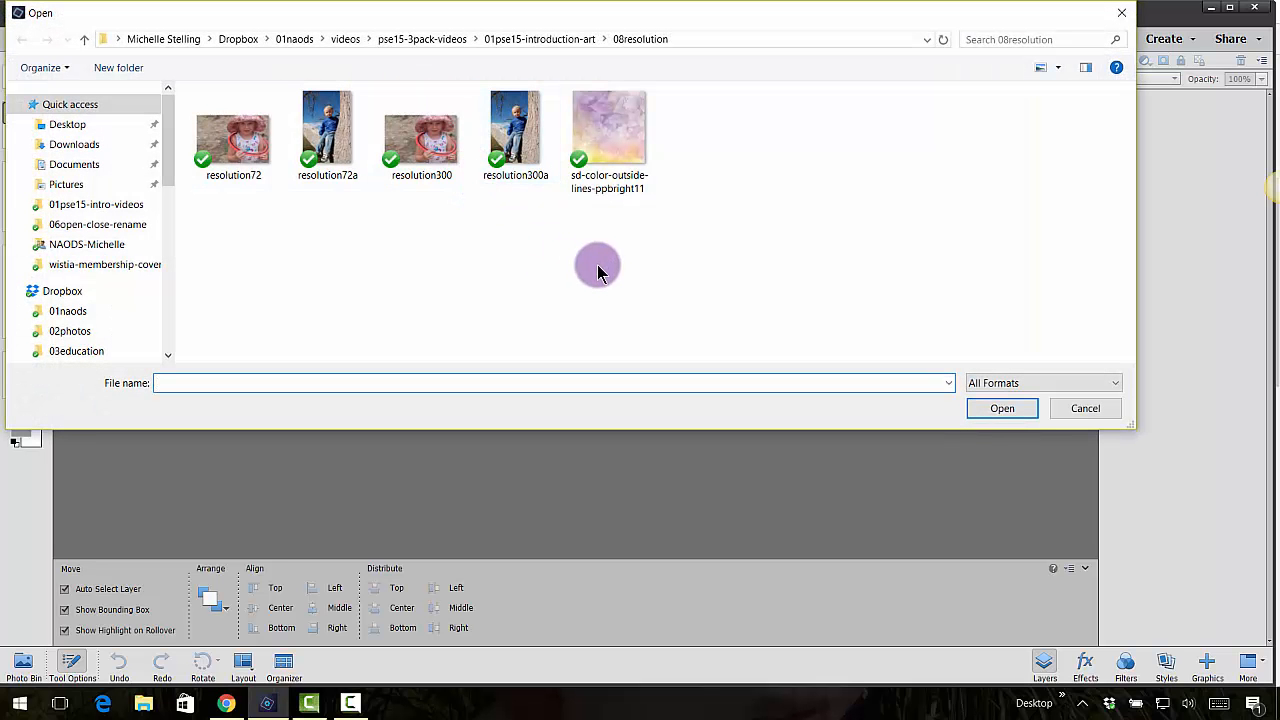
click(609, 125)
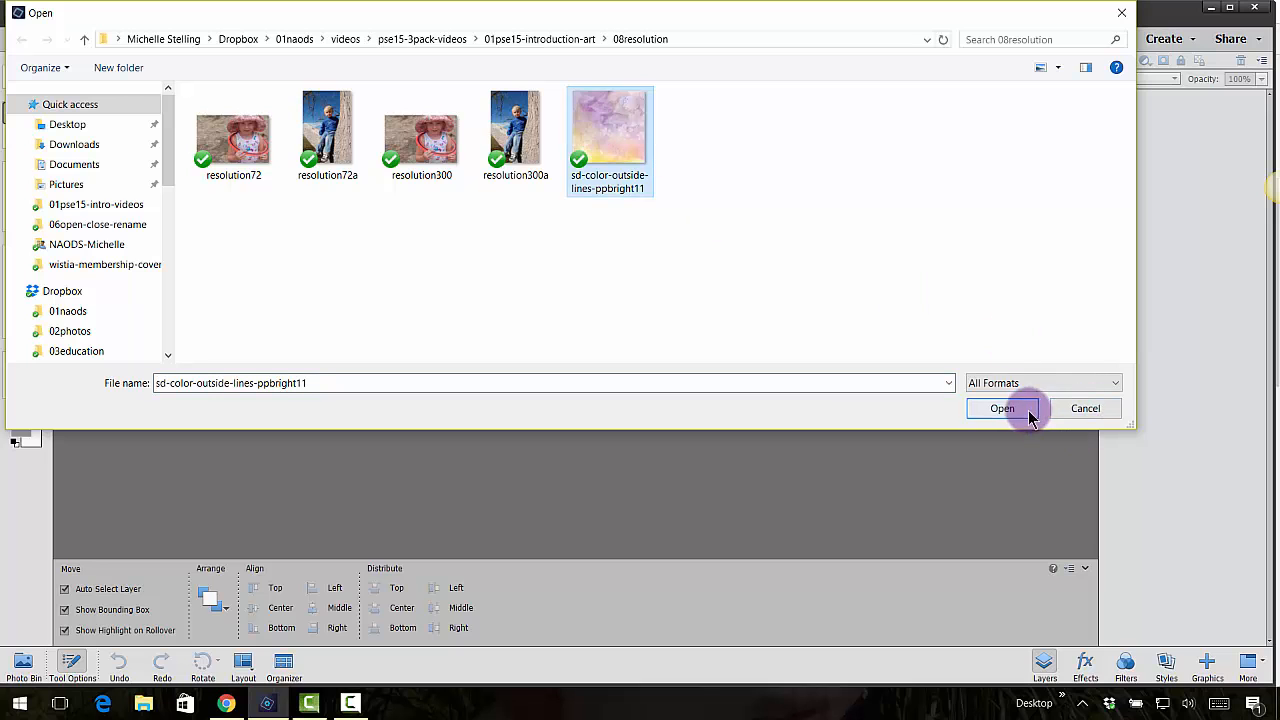
click(1001, 408)
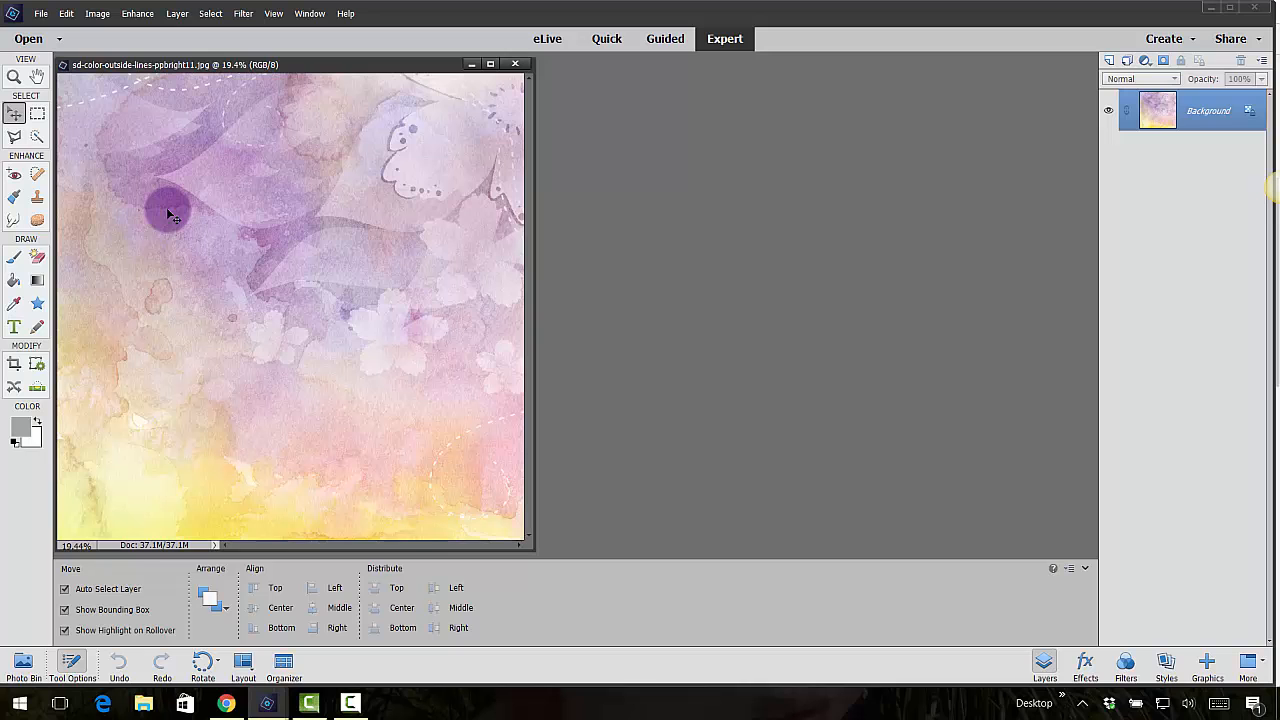
click(96, 13)
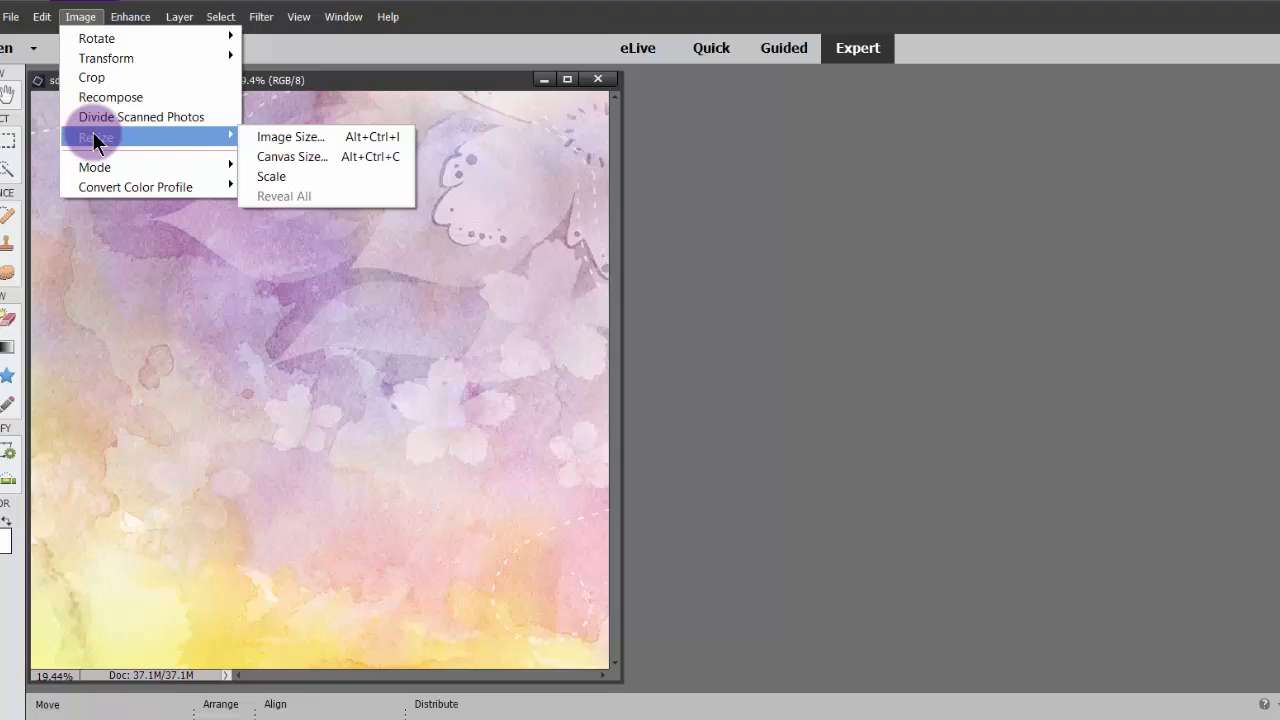
click(290, 136)
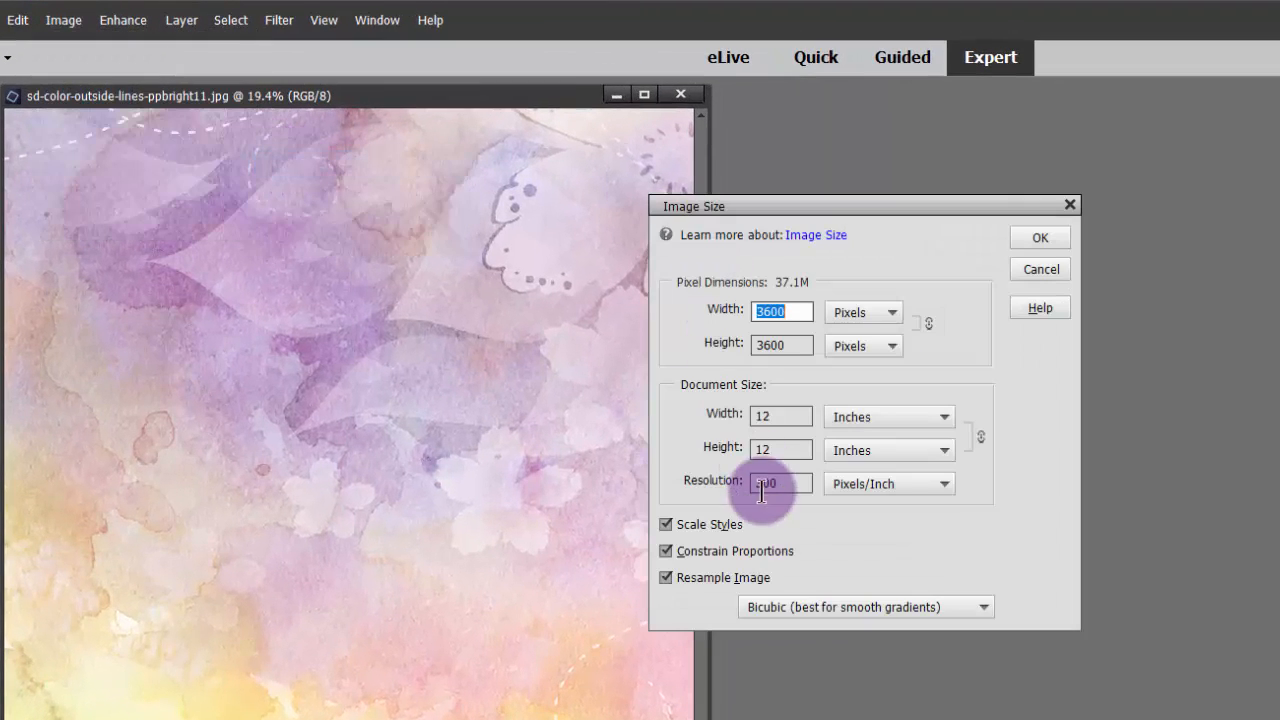
triple_click(780, 483)
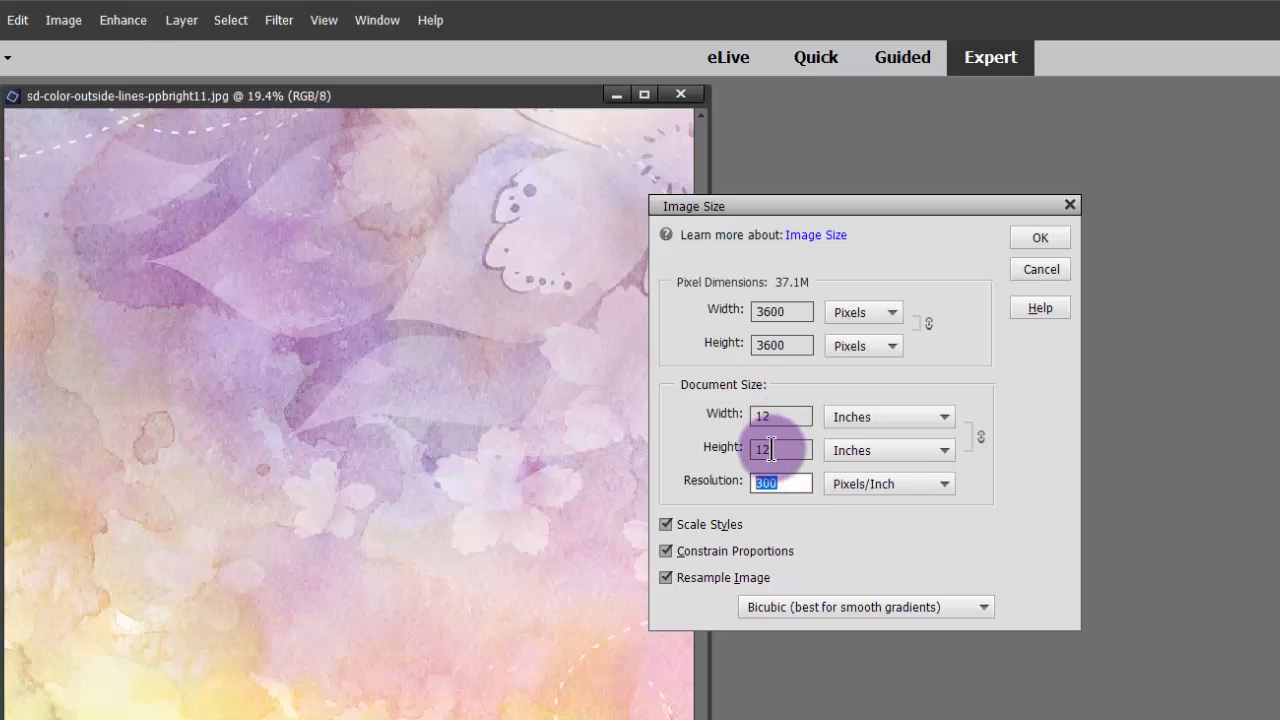
mouse_move(845, 545)
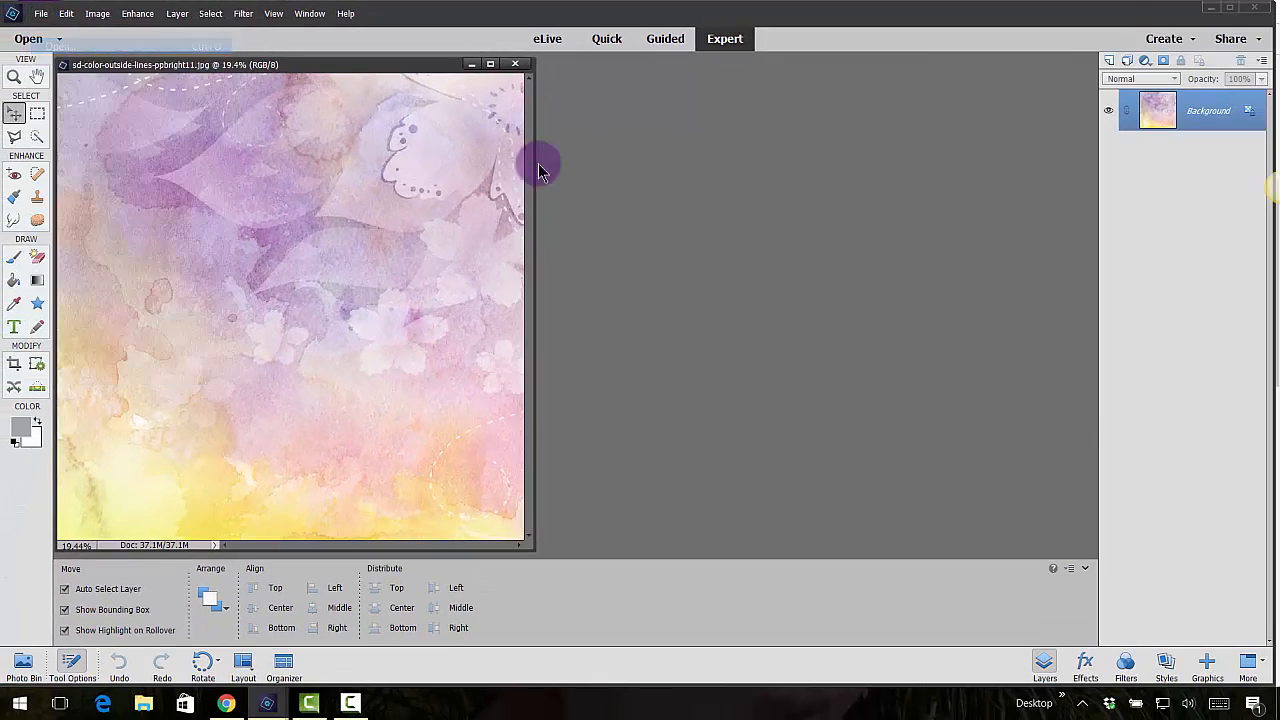
Step: Open resolution72a and resolution300a boy photos together in their own windows
click(28, 38)
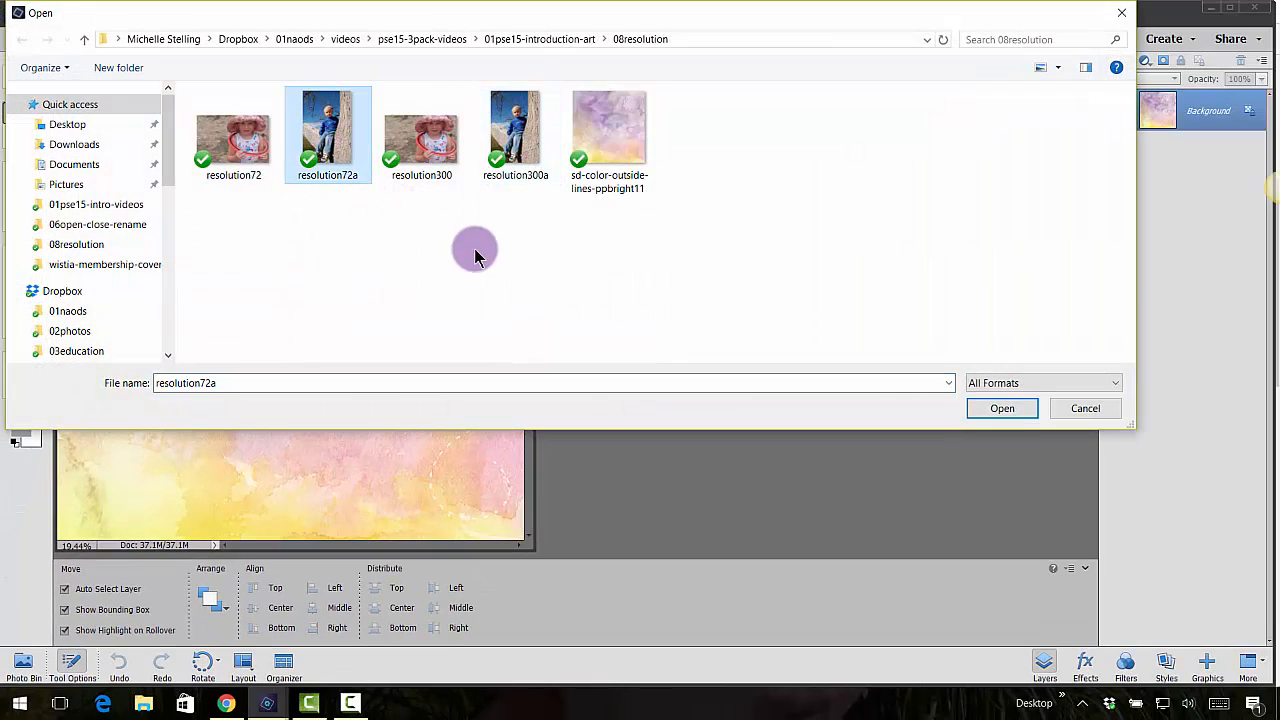
click(515, 135)
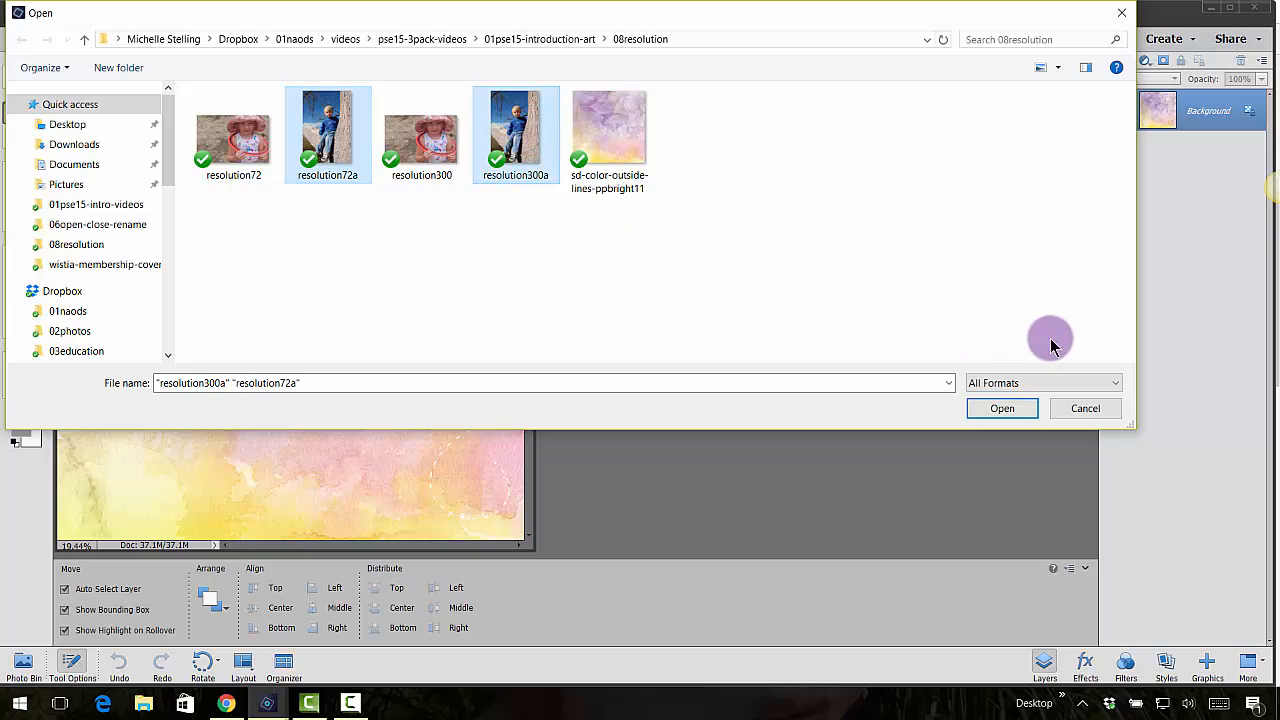
click(1001, 408)
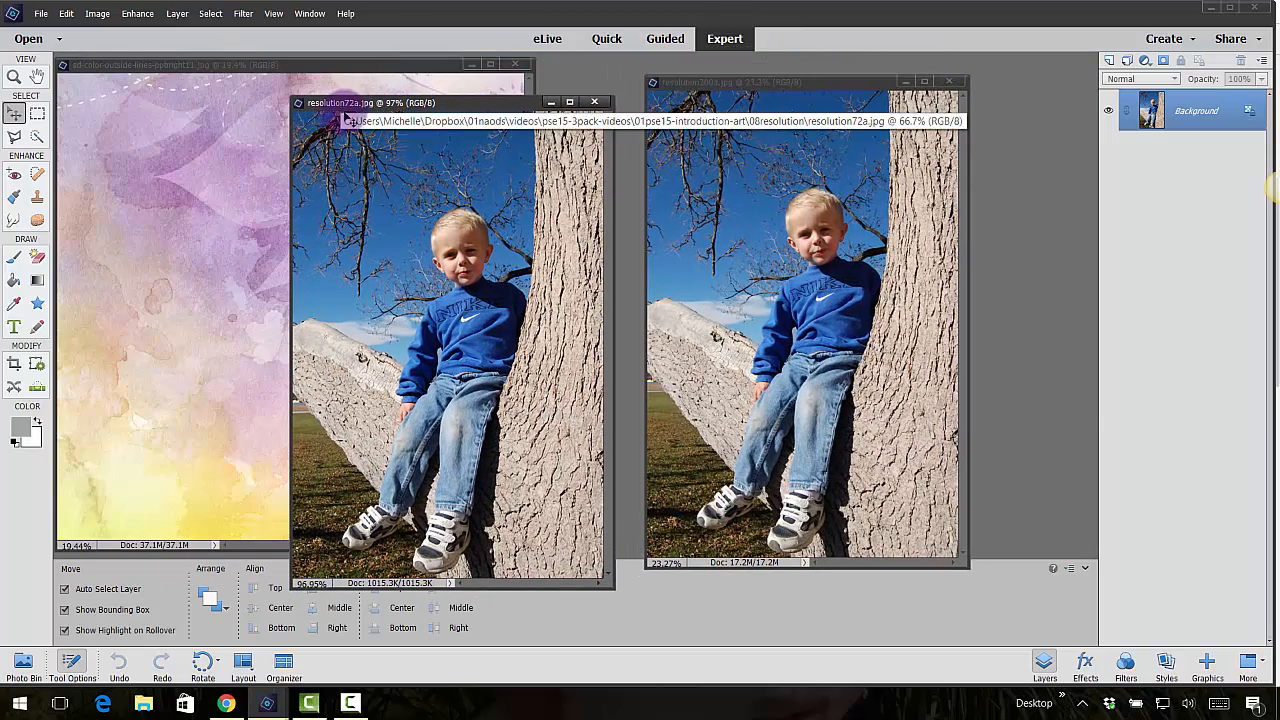
mouse_move(722, 90)
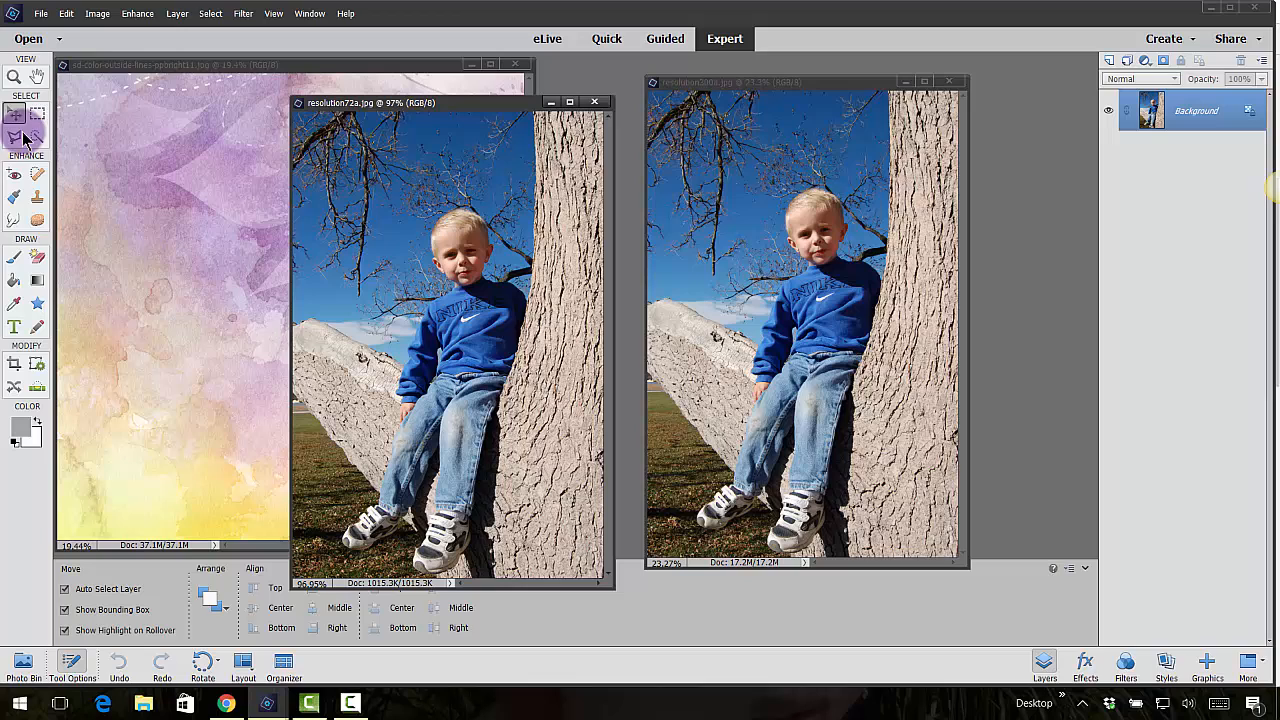
click(14, 76)
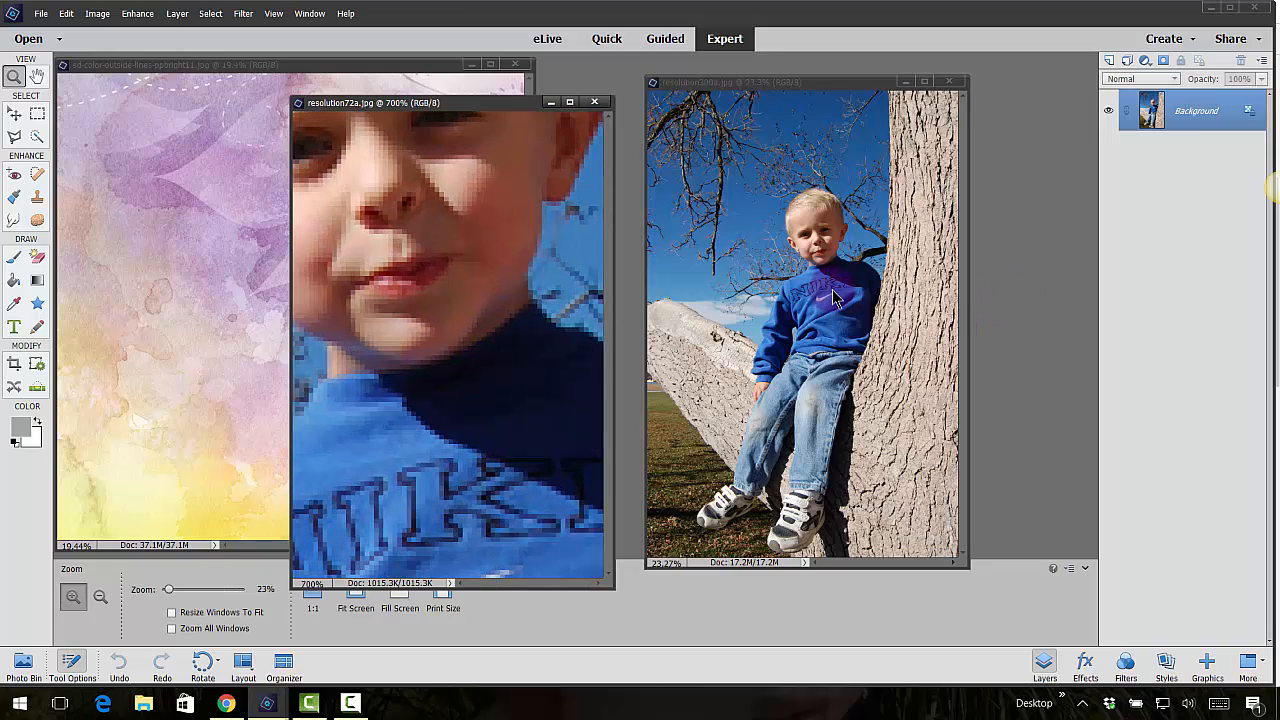
drag(805, 230, 835, 265)
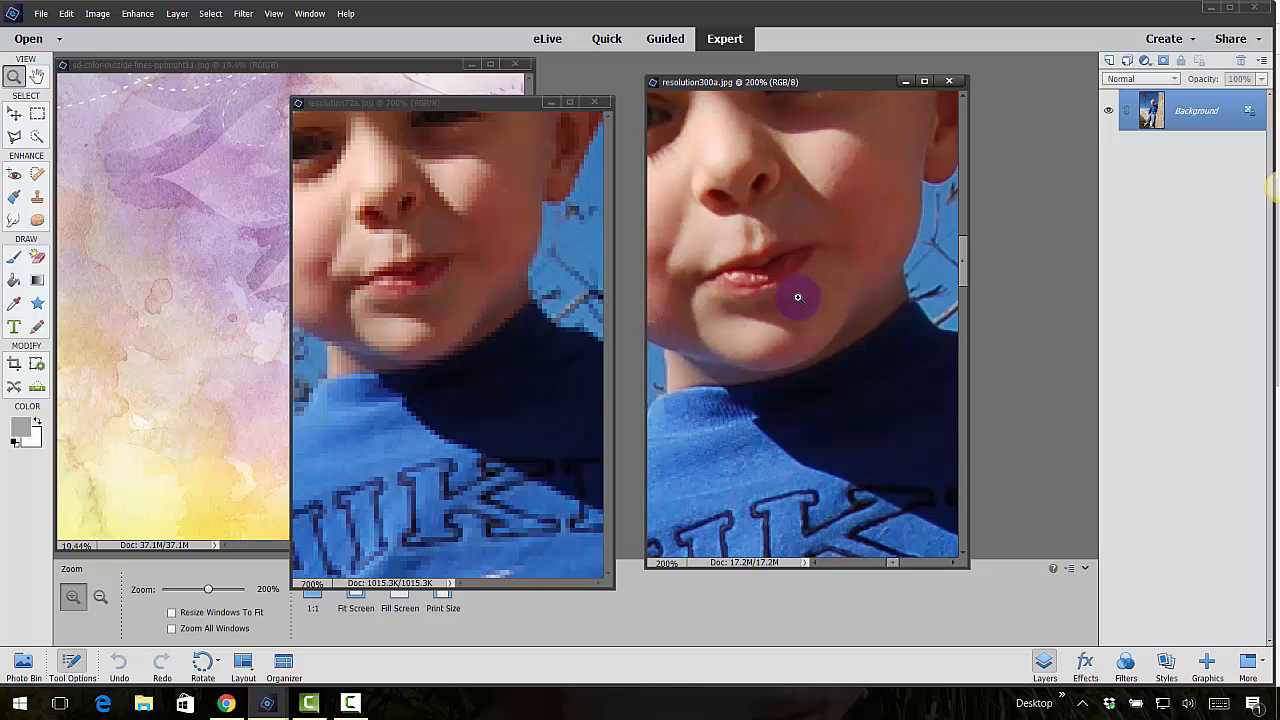
mouse_move(785, 190)
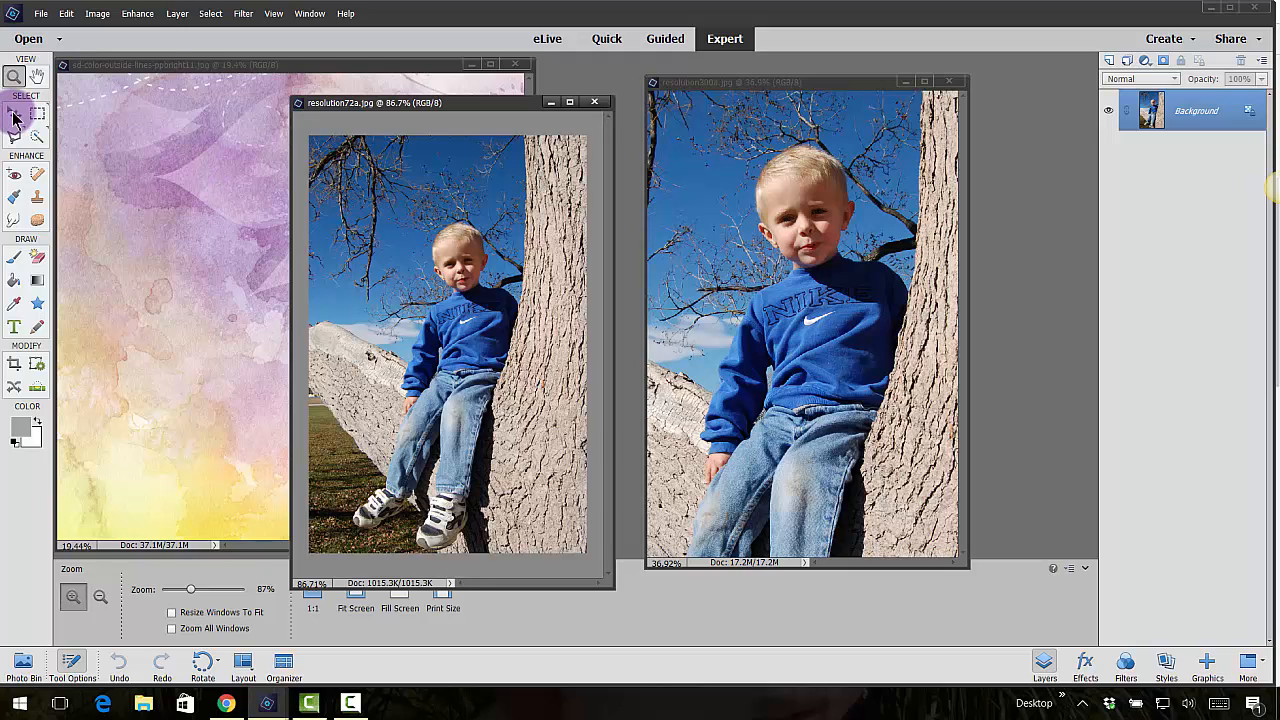
click(14, 115)
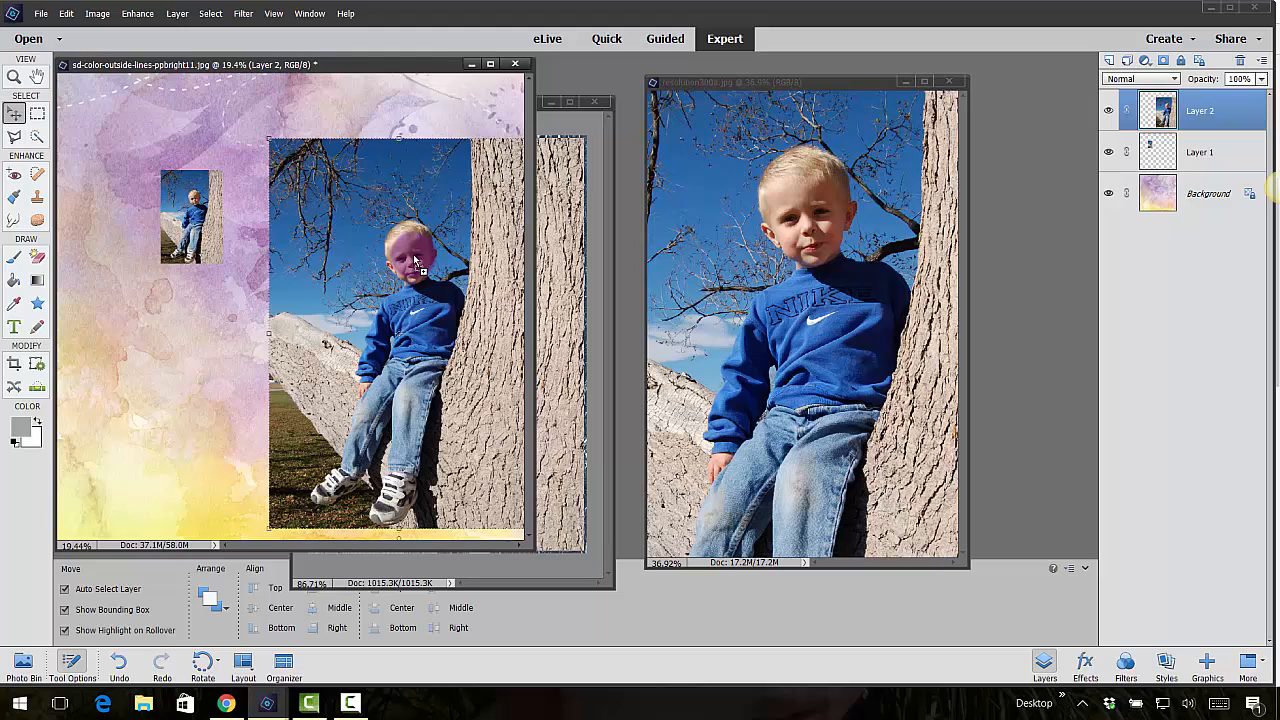
Step: Drag the boy photo onto the scrapbook paper and close the high-resolution photo window
drag(415, 260, 505, 448)
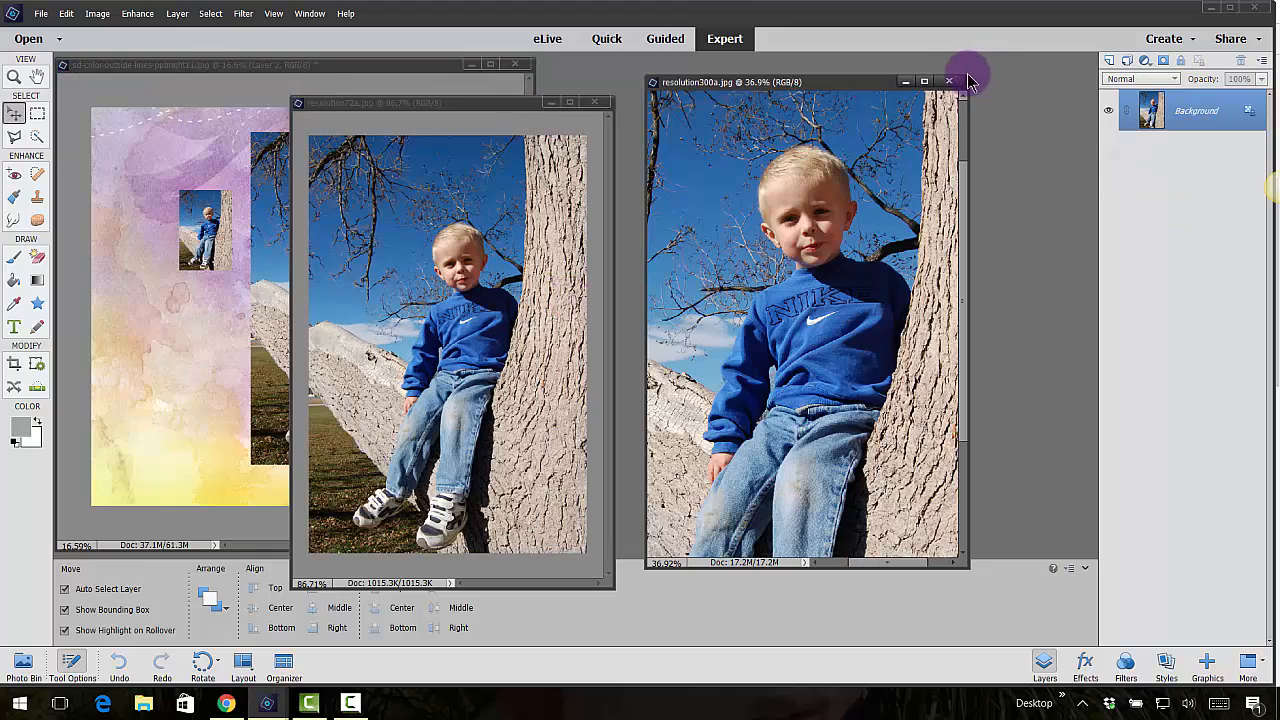
click(948, 81)
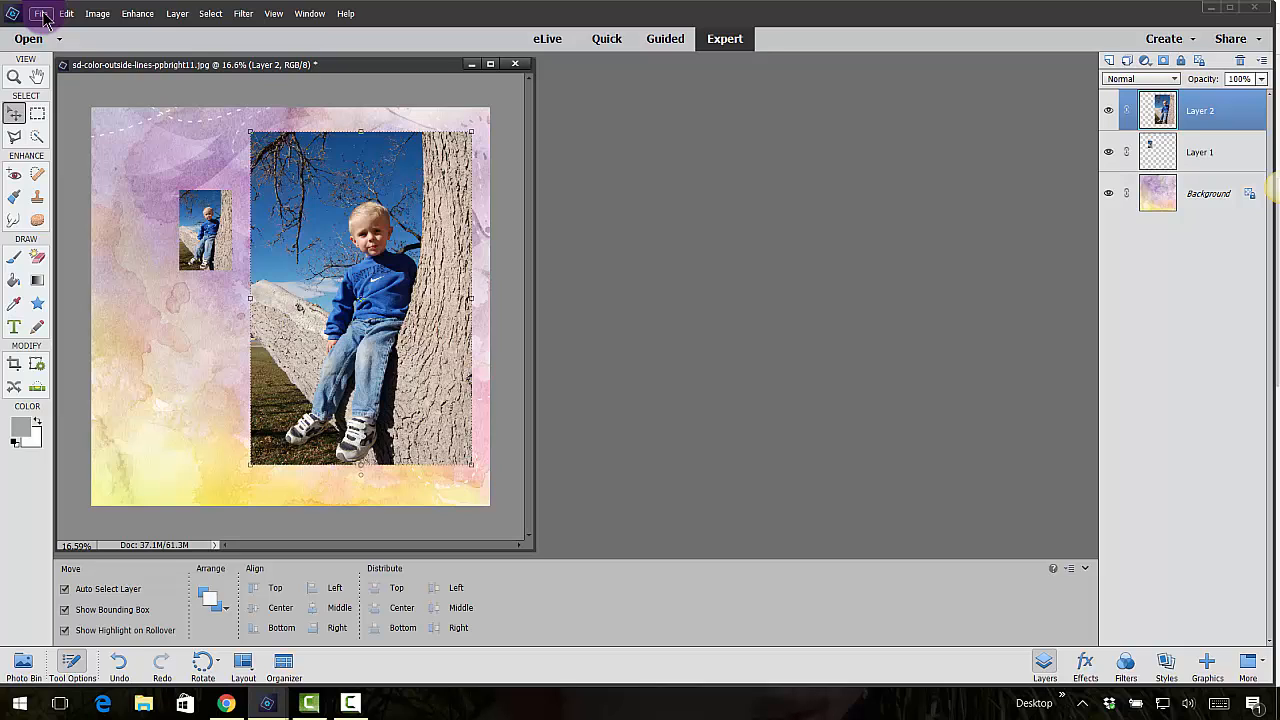
Step: Open the girl photos resolution72 and resolution300 in their own windows
click(41, 13)
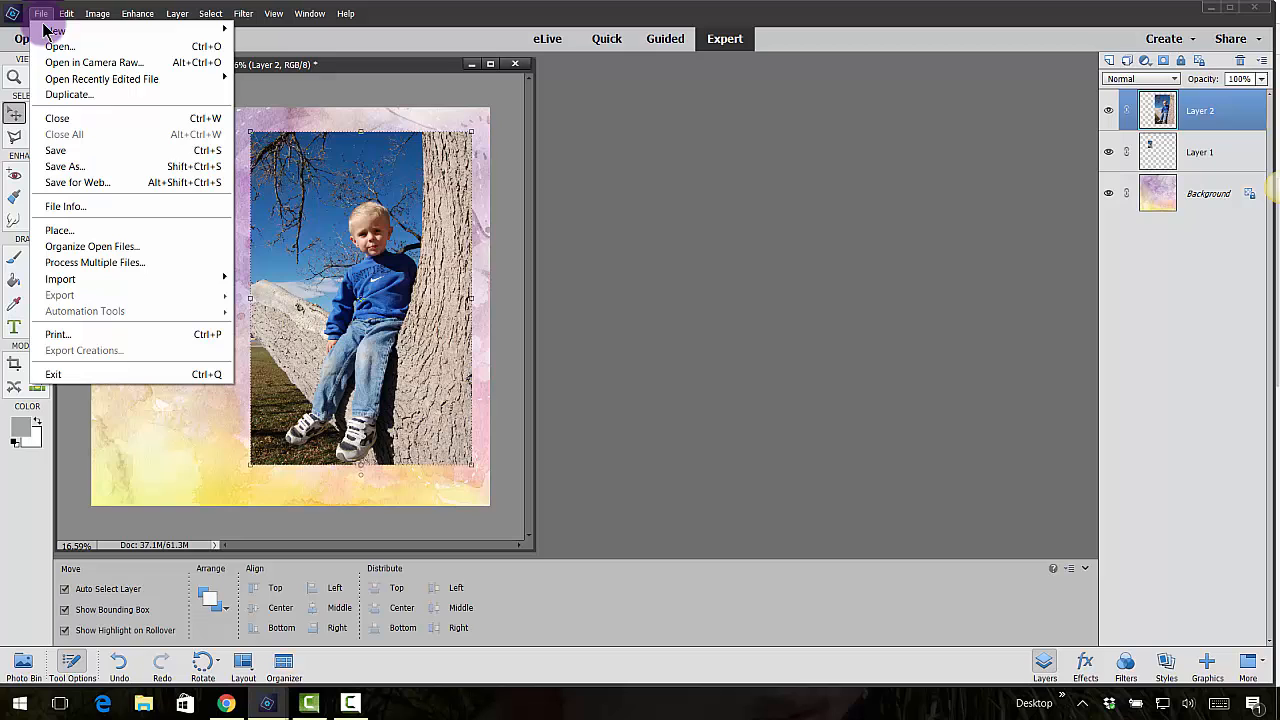
click(59, 46)
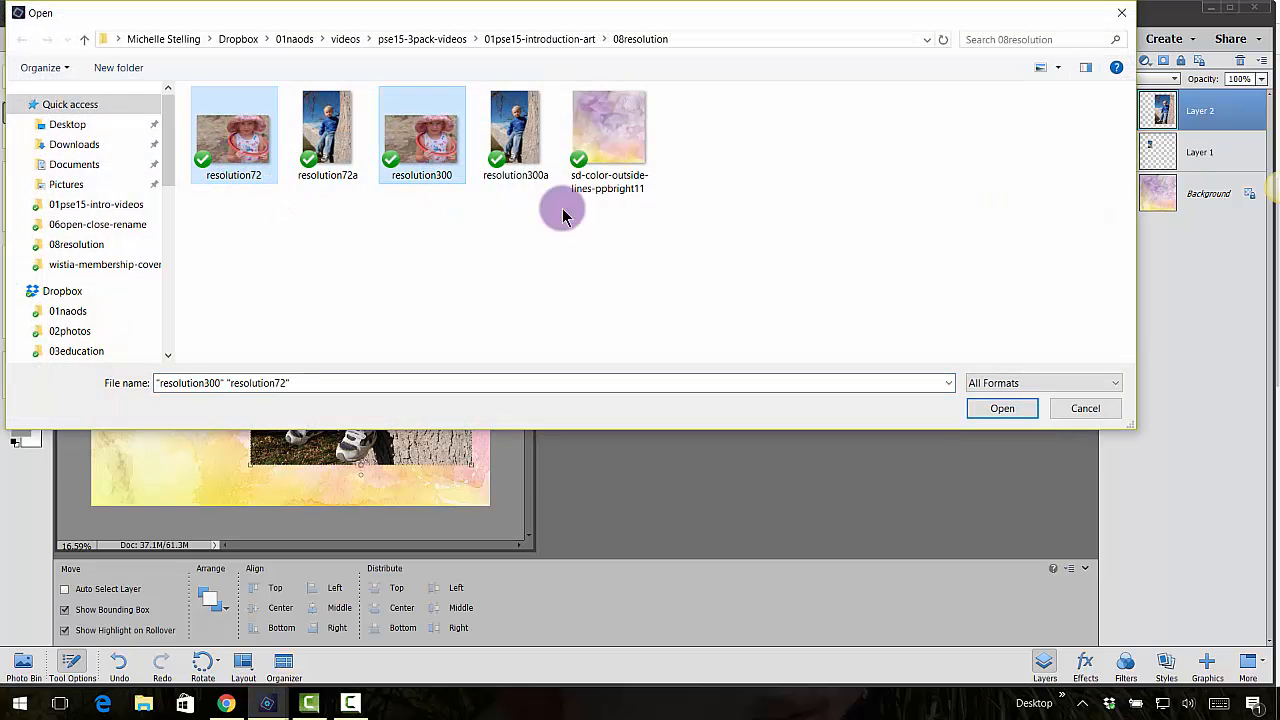
click(1001, 408)
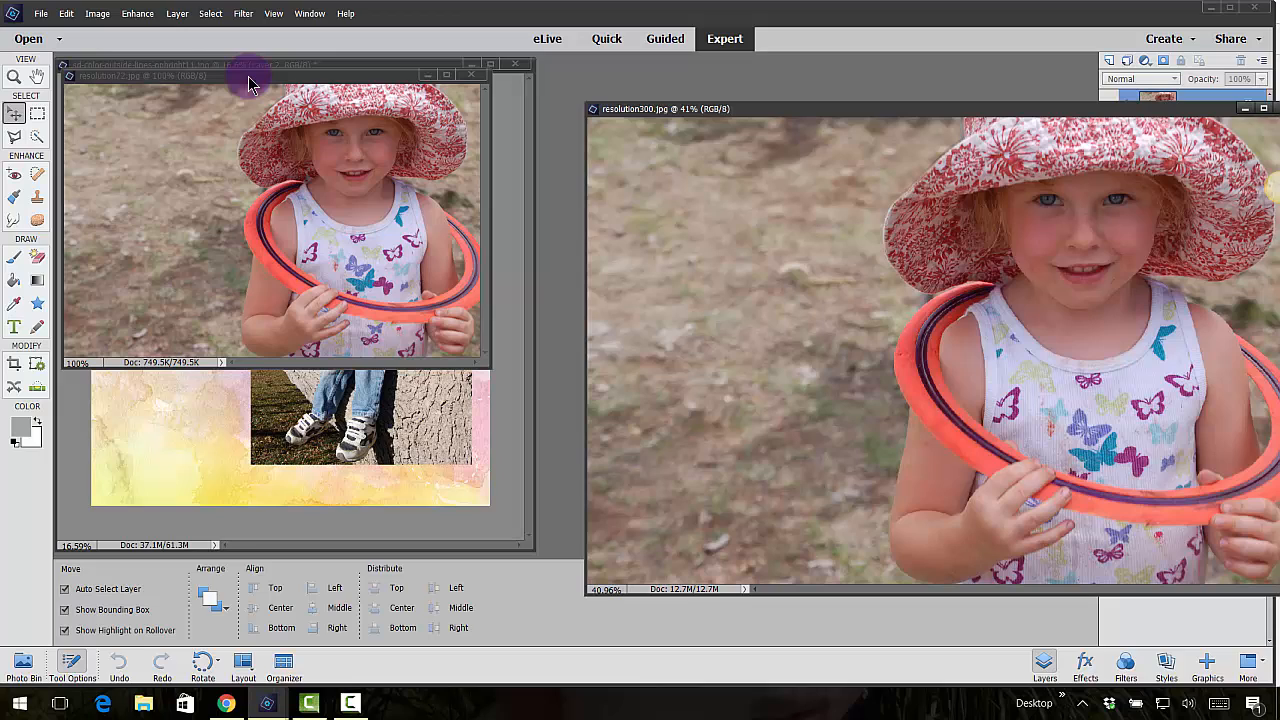
mouse_move(100, 76)
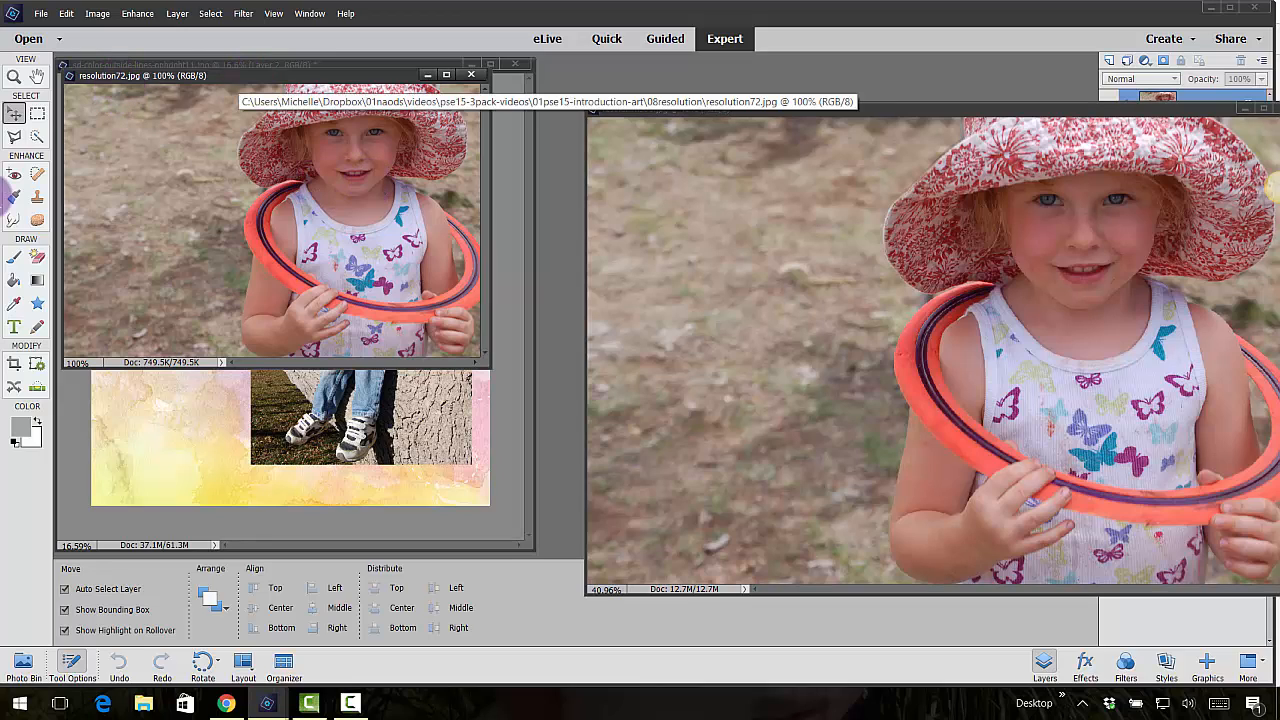
Step: Switch to the Zoom tool to compare the butterfly-shirt detail of both girl photos
click(14, 76)
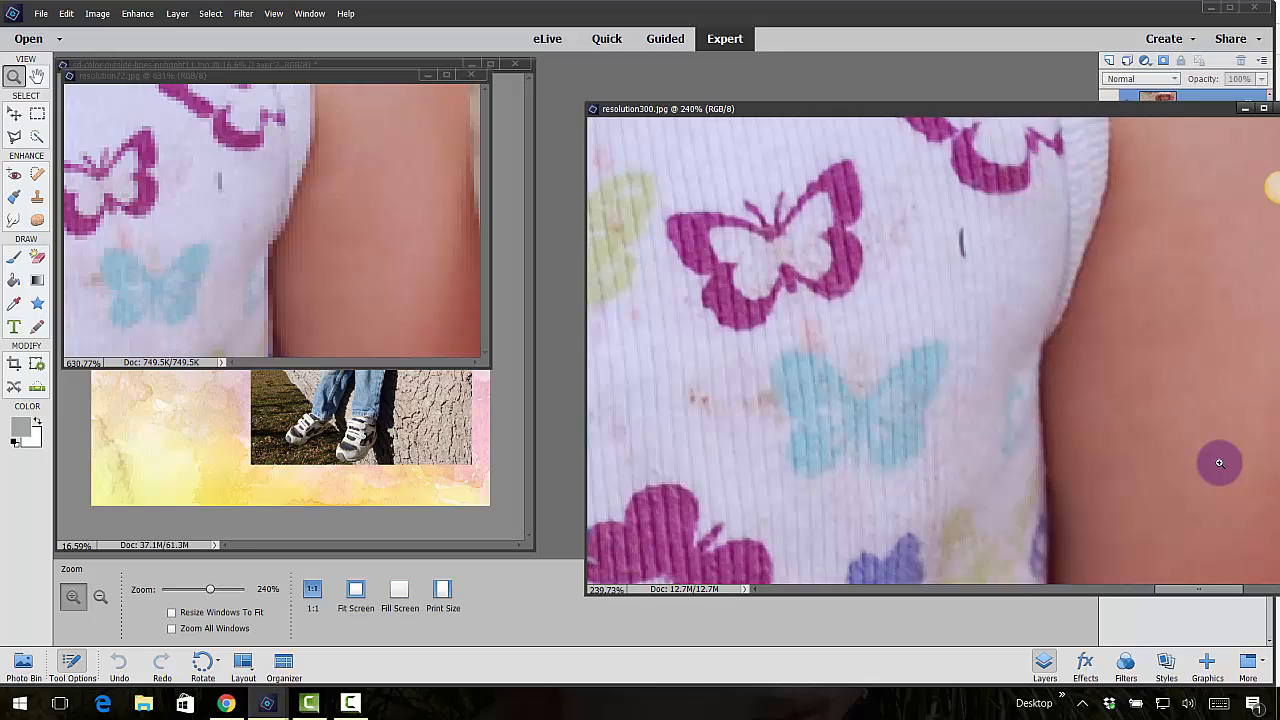
mouse_move(303, 367)
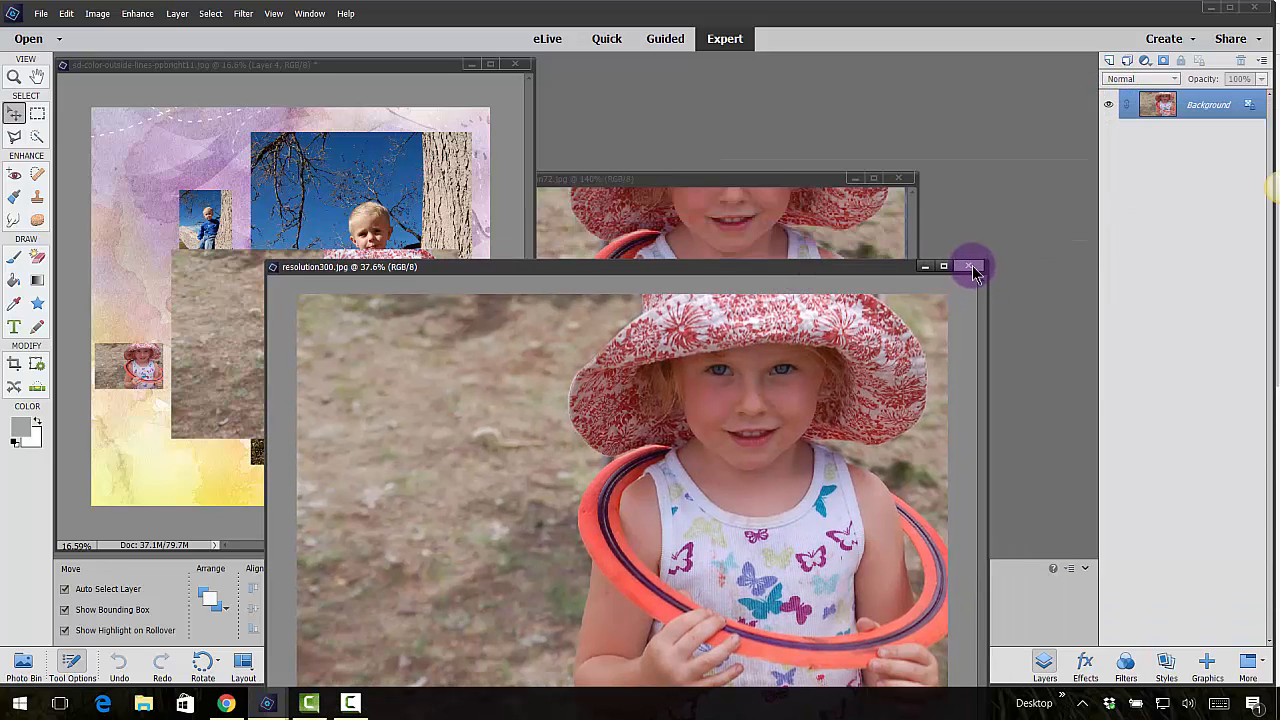
Step: Close the resolution300 girl photo window, leaving the scrapbook page with four photo layers
click(970, 267)
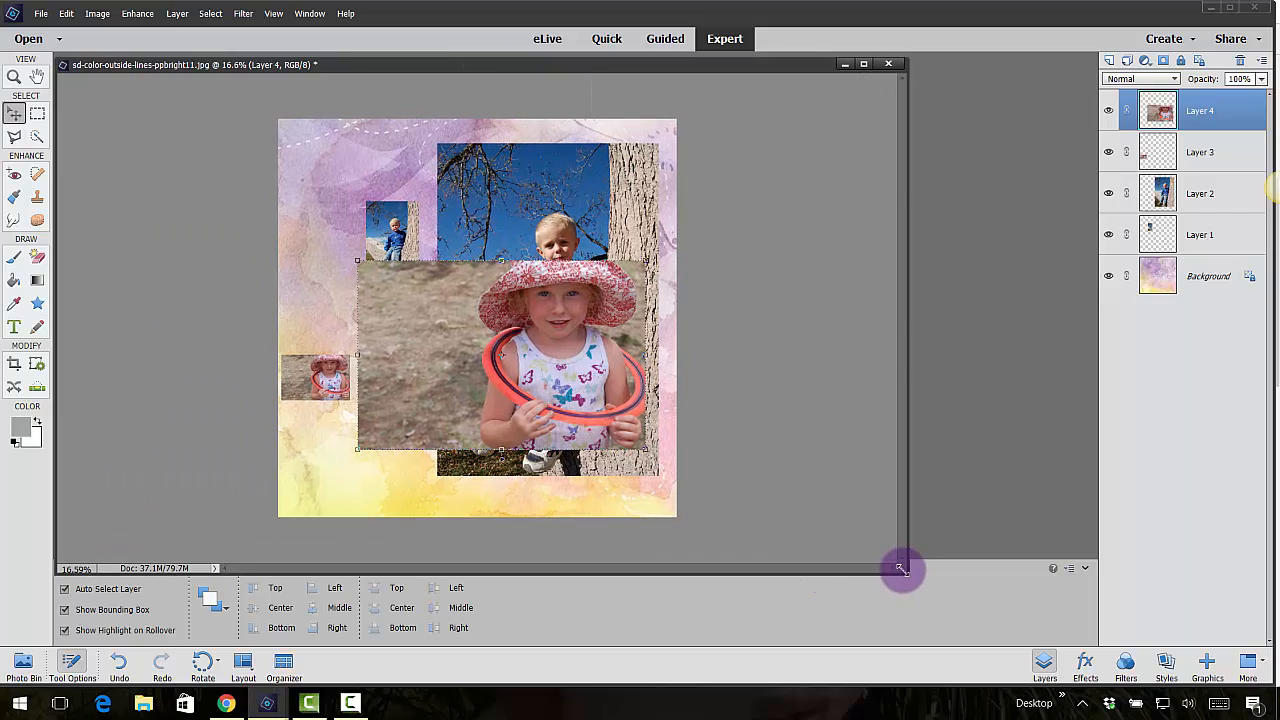
mouse_move(840, 360)
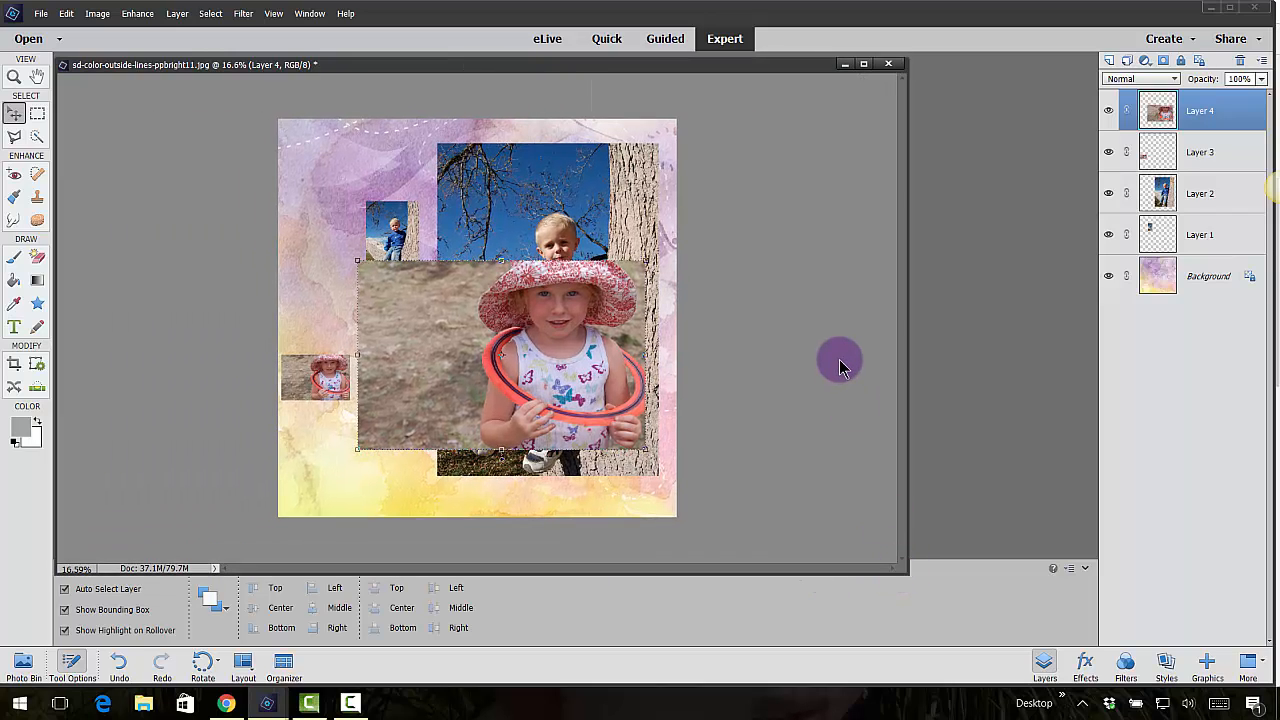